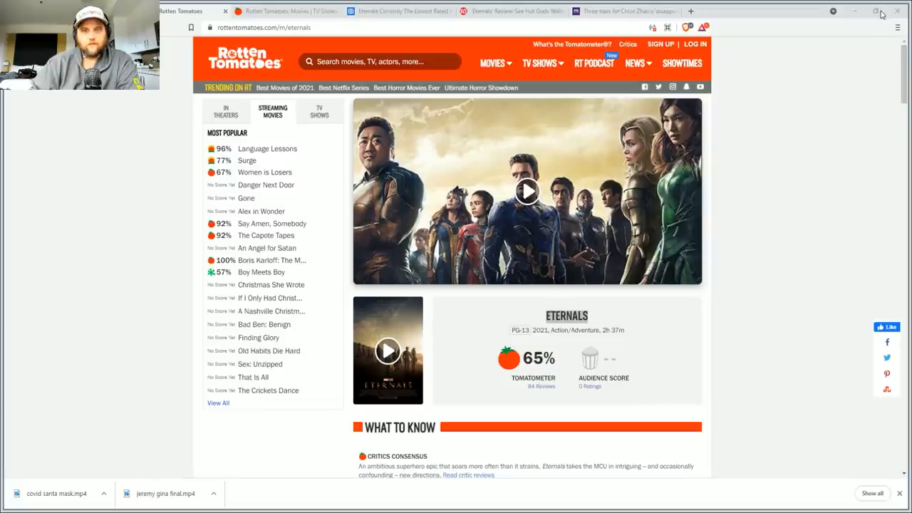
Open the full list of critic reviews for Eternals from its 65% Tomatometer count.
left_click(264, 27)
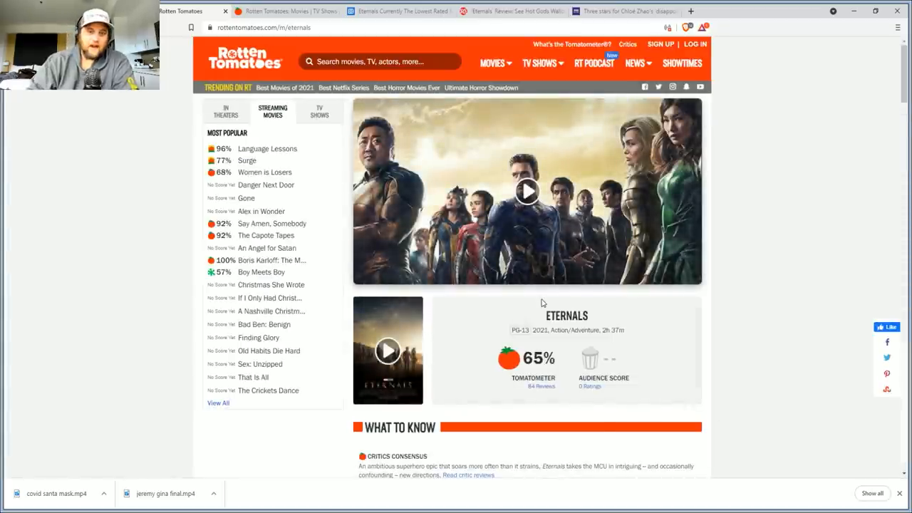
mouse_move(540, 168)
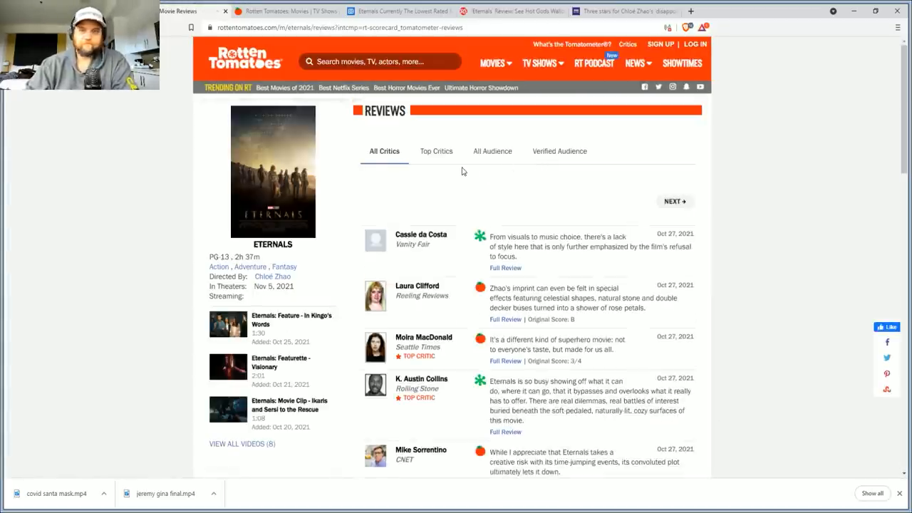
mouse_move(588, 174)
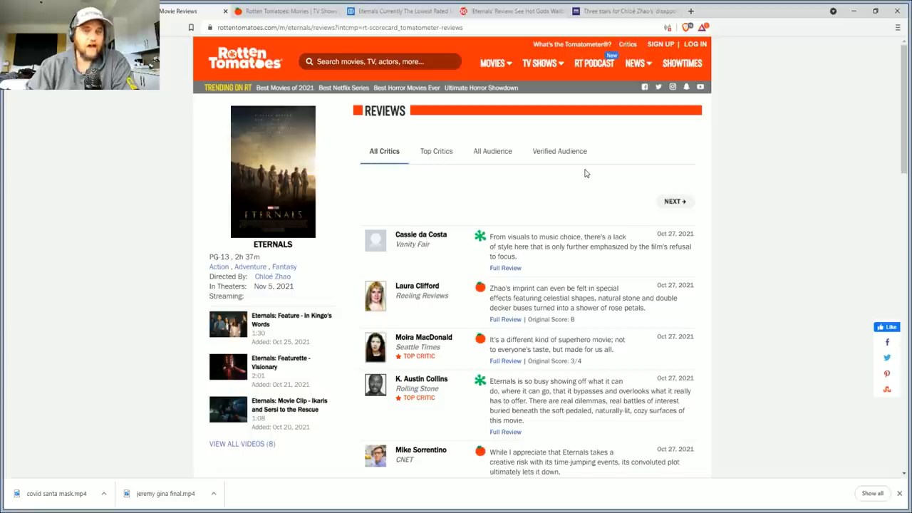
mouse_move(555, 225)
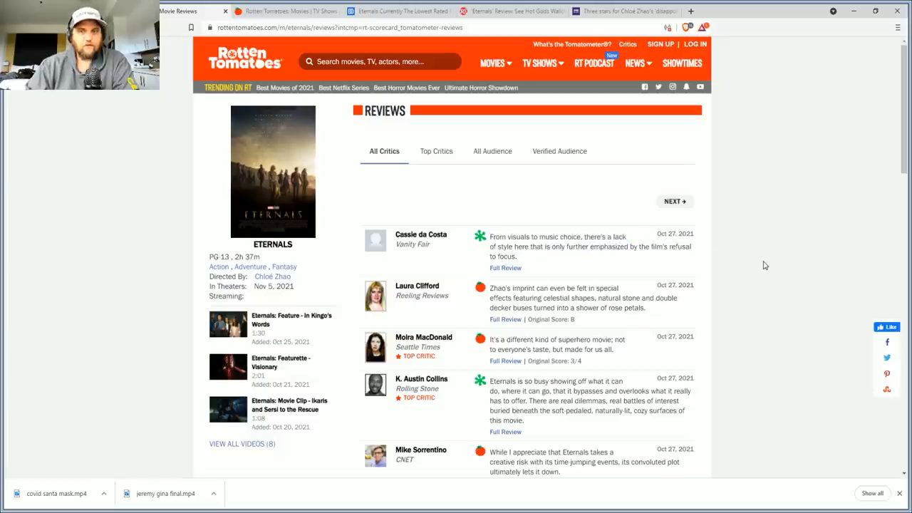
scroll("down", 3)
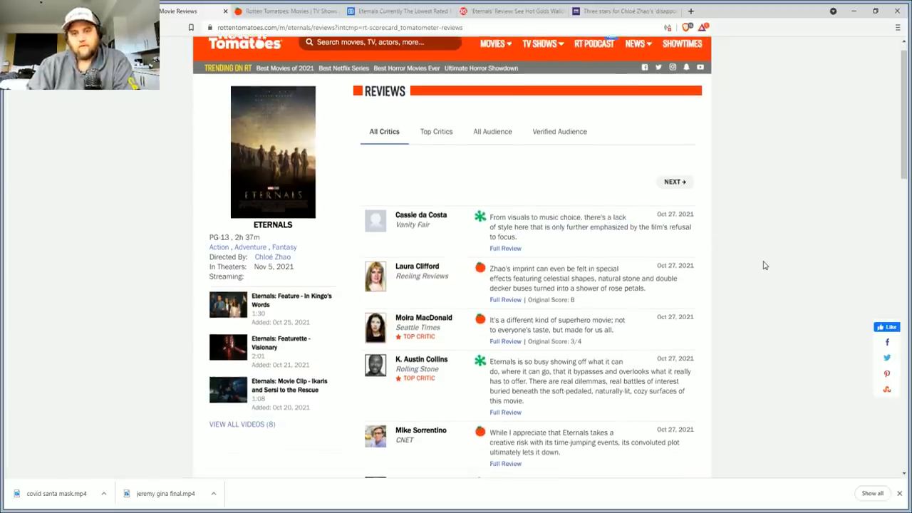
scroll("down", 3)
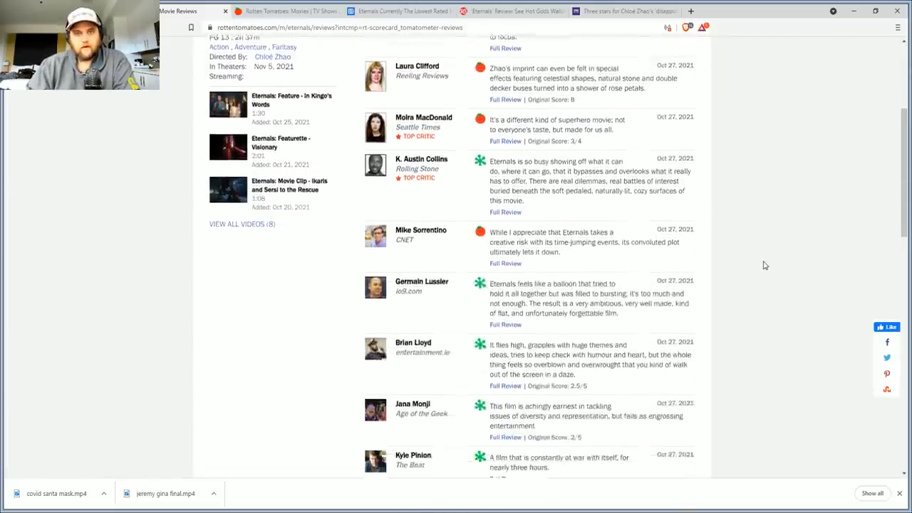
scroll("down", 3)
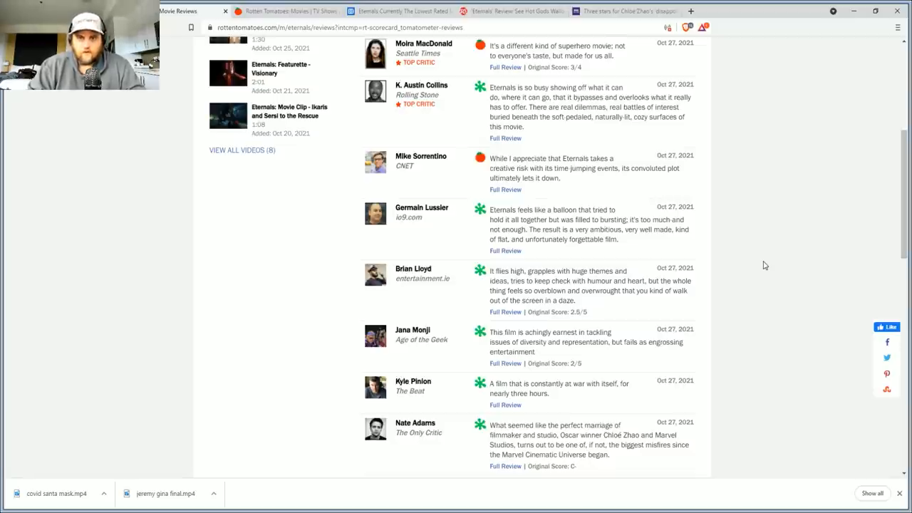
Read further down the critic reviews, then bring up the Rolling Stone and BBC Culture Eternals reviews.
scroll("down", 3)
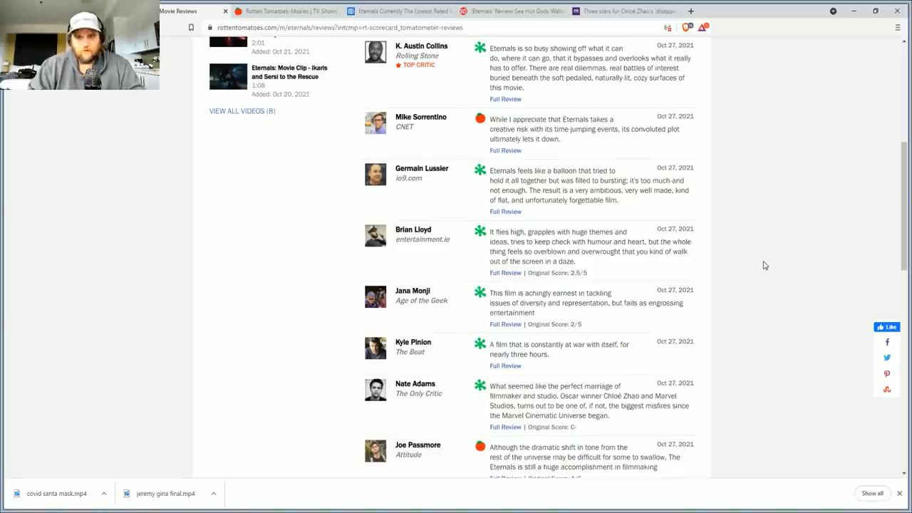
scroll("down", 3)
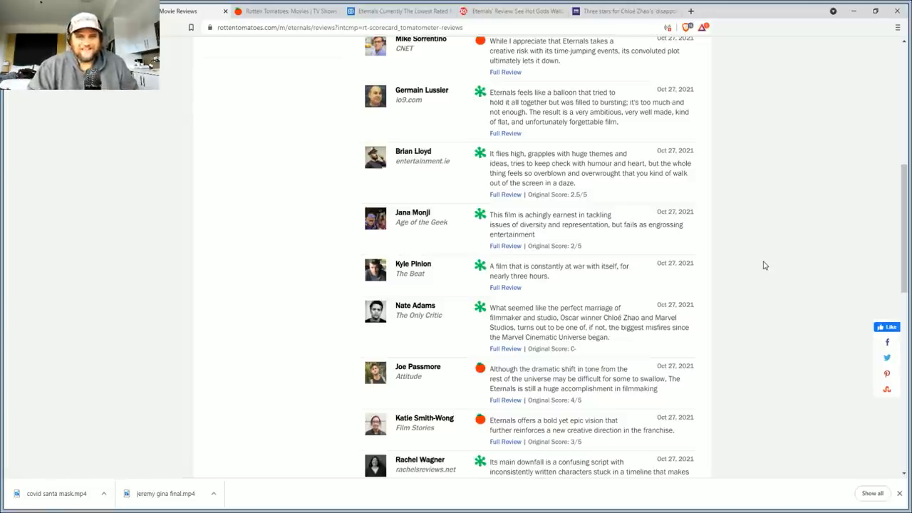
scroll("down", 3)
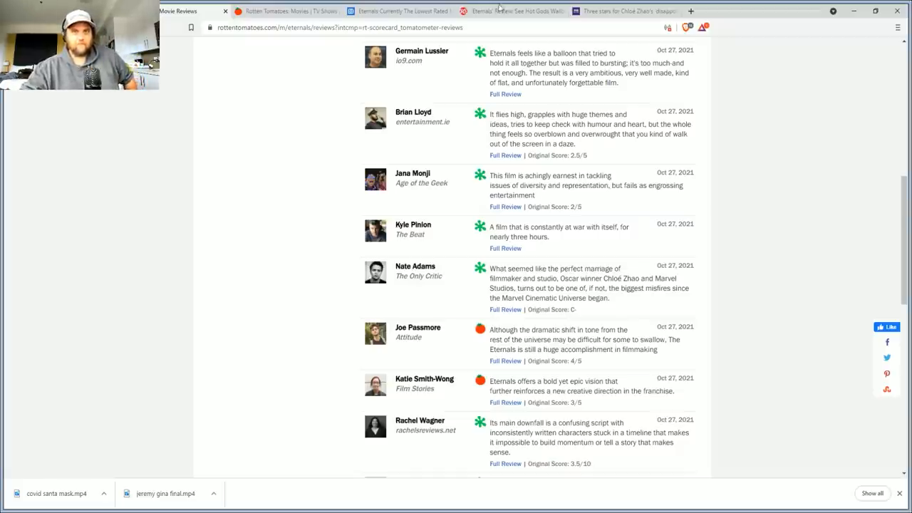
left_click(400, 12)
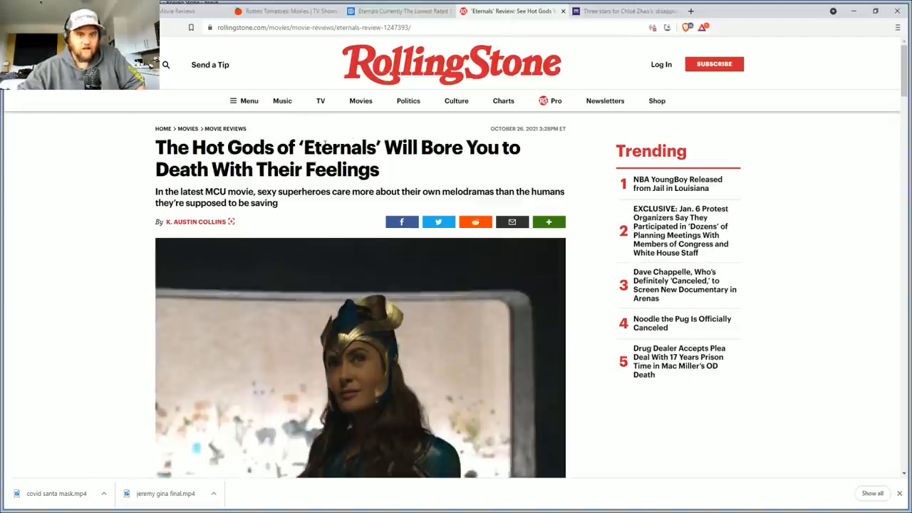
left_click(624, 12)
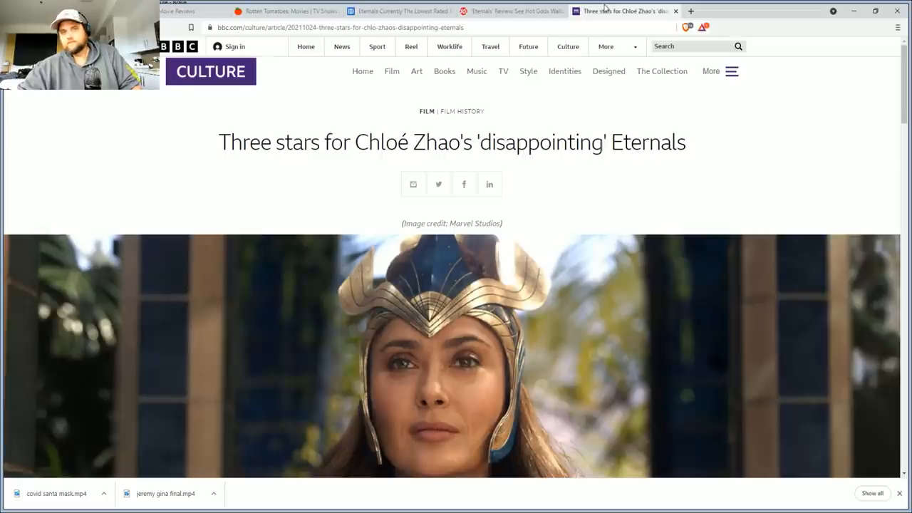
mouse_move(258, 148)
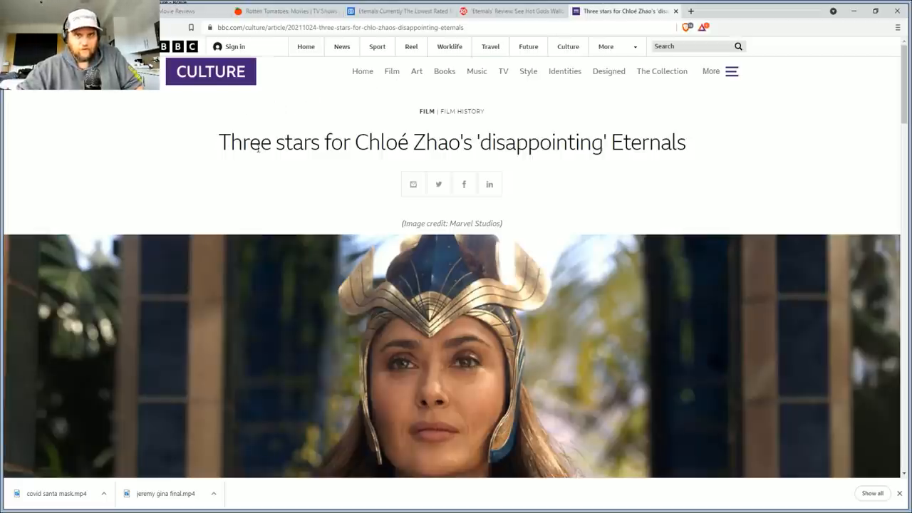
Highlight the BBC Culture review headline, read its opening paragraphs, and move to the WDW News Today article.
left_click_drag(260, 142, 670, 143)
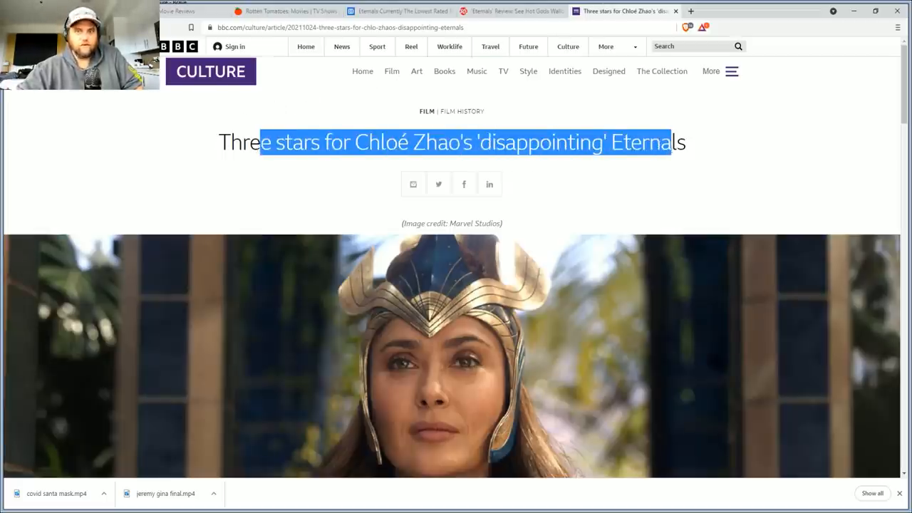
scroll("down", 3)
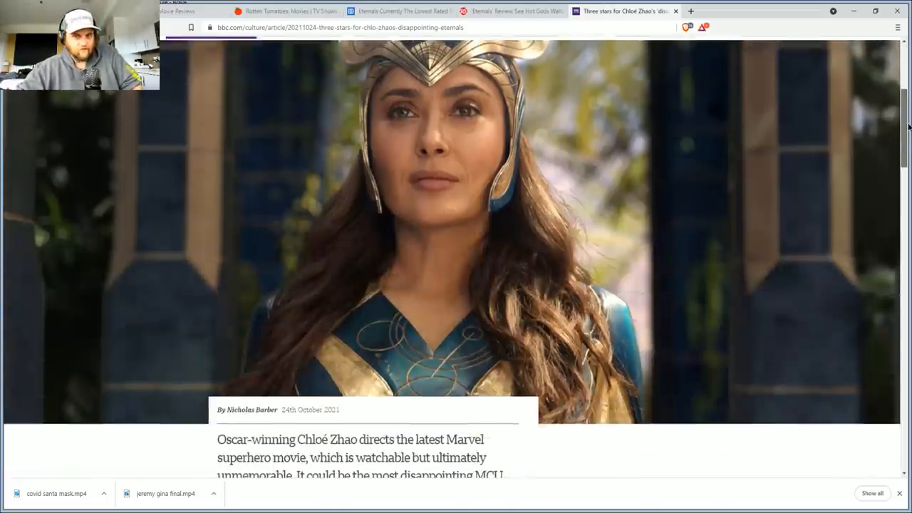
scroll("down", 3)
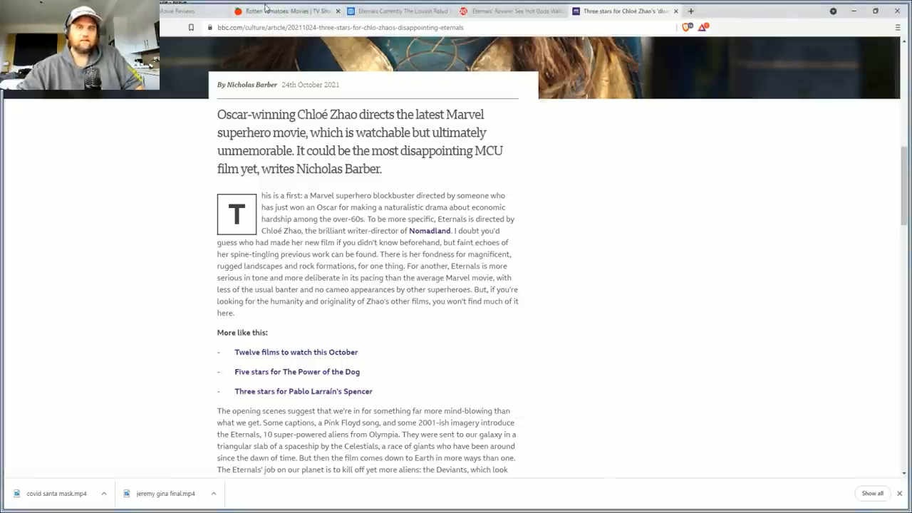
left_click(399, 11)
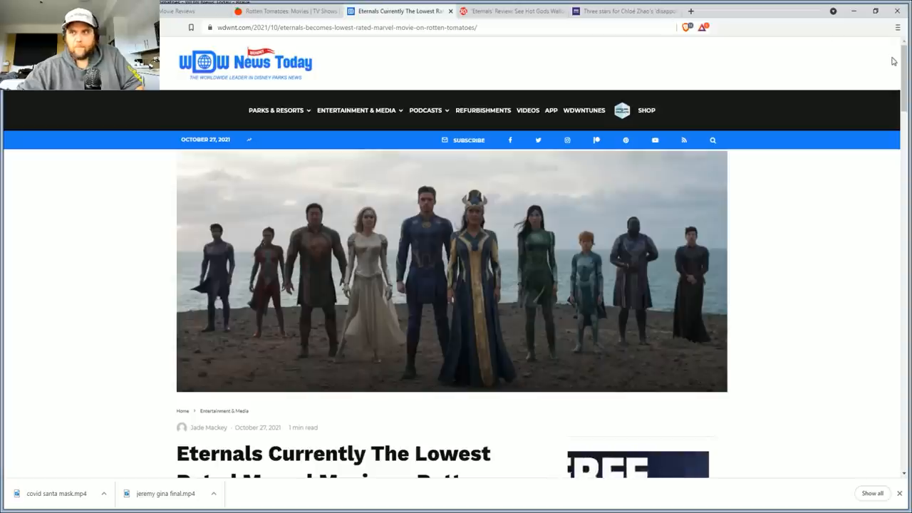
scroll("down", 3)
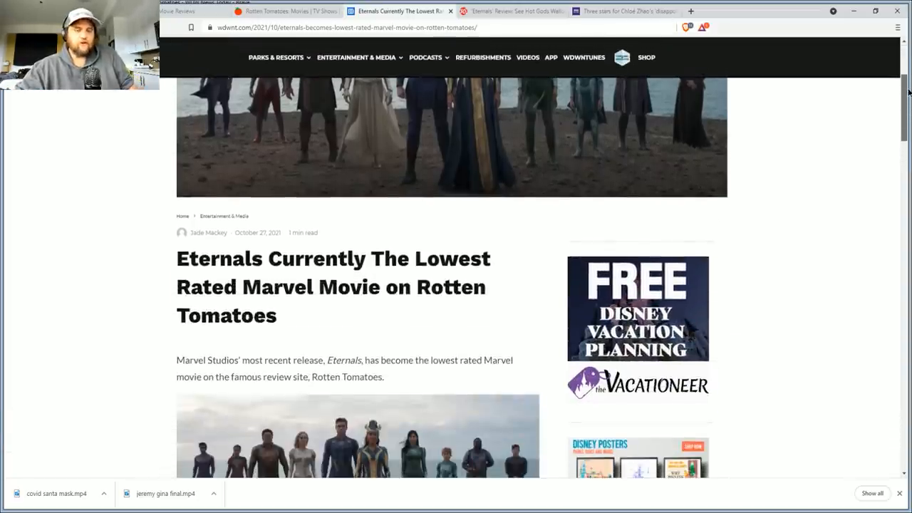
scroll("down", 3)
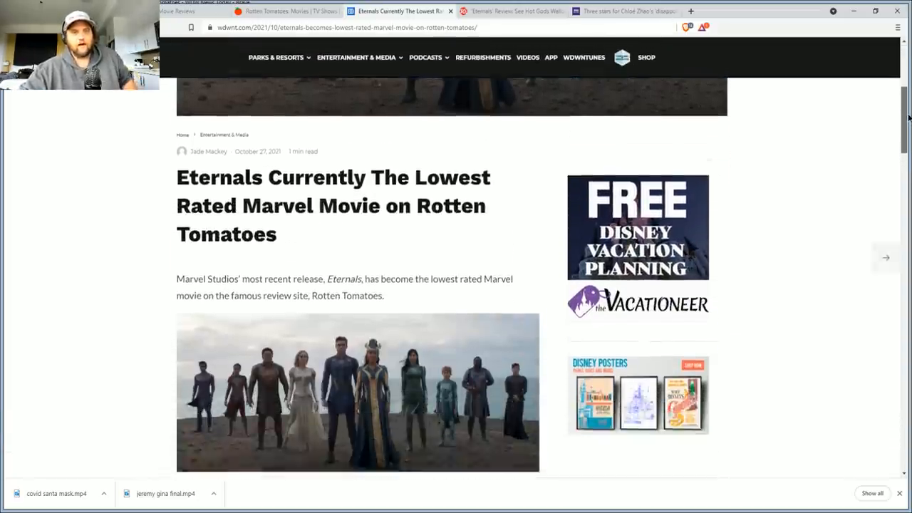
scroll("down", 3)
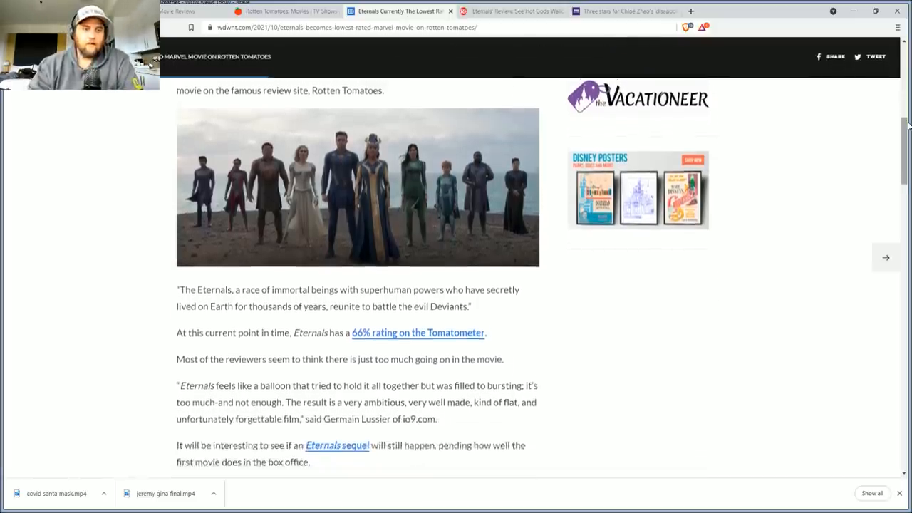
Read the WDW News Today article to its end and return to the 'eternals budget' search showing 200 million USD.
scroll("down", 3)
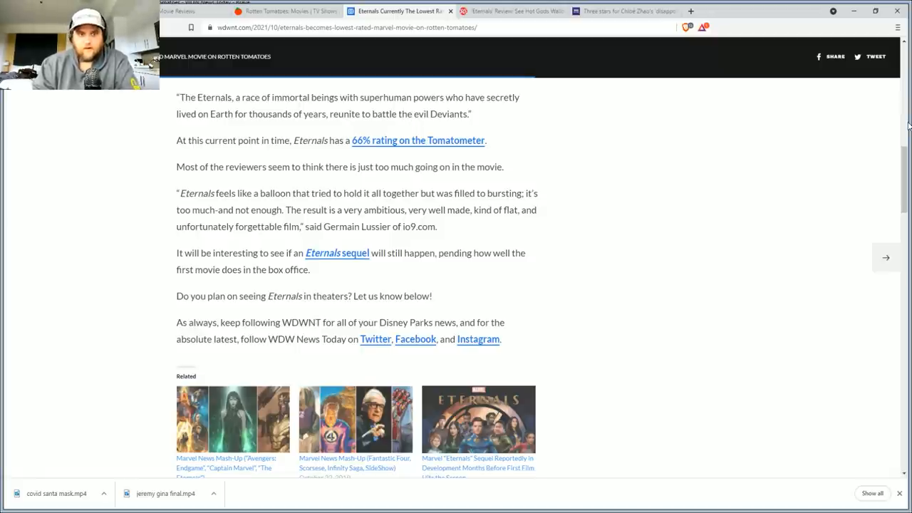
scroll("down", 3)
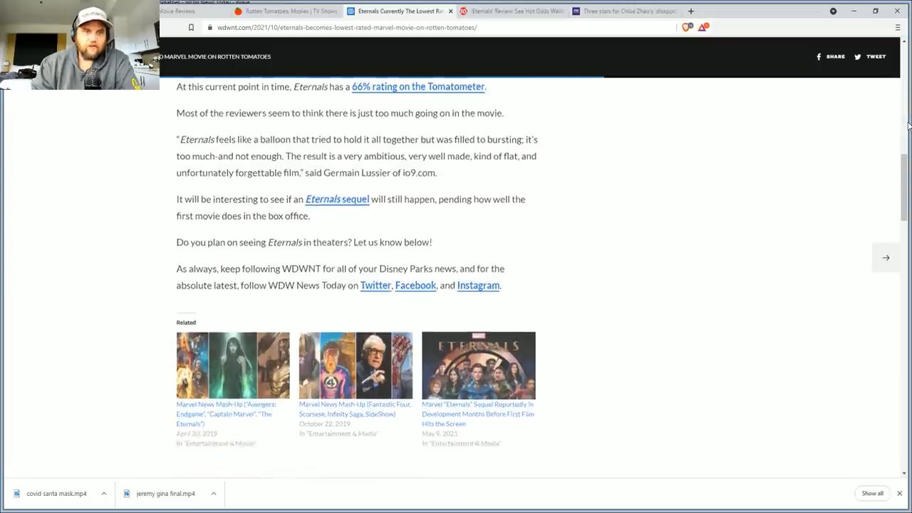
scroll("down", 3)
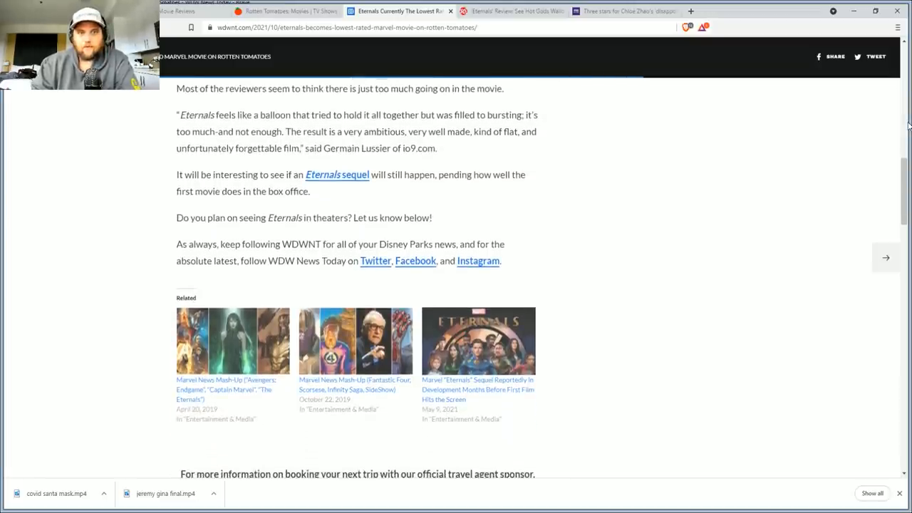
scroll("up", 3)
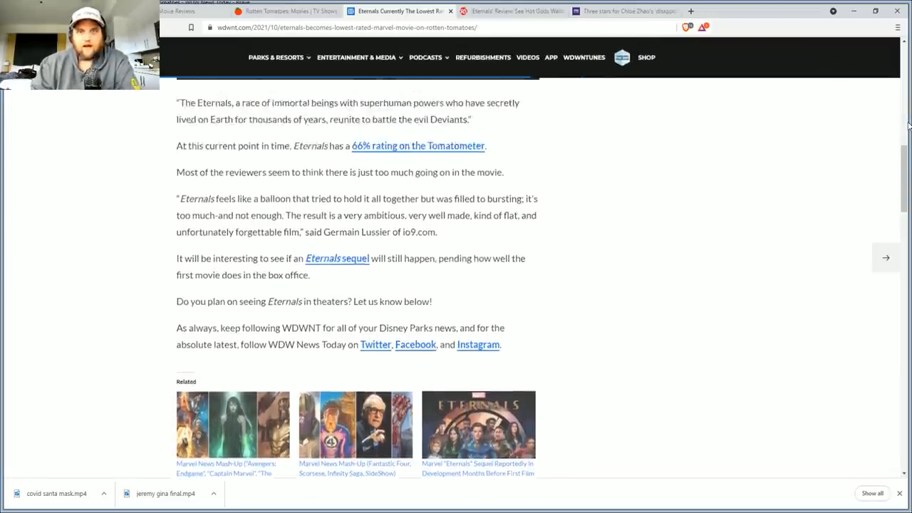
scroll("up", 3)
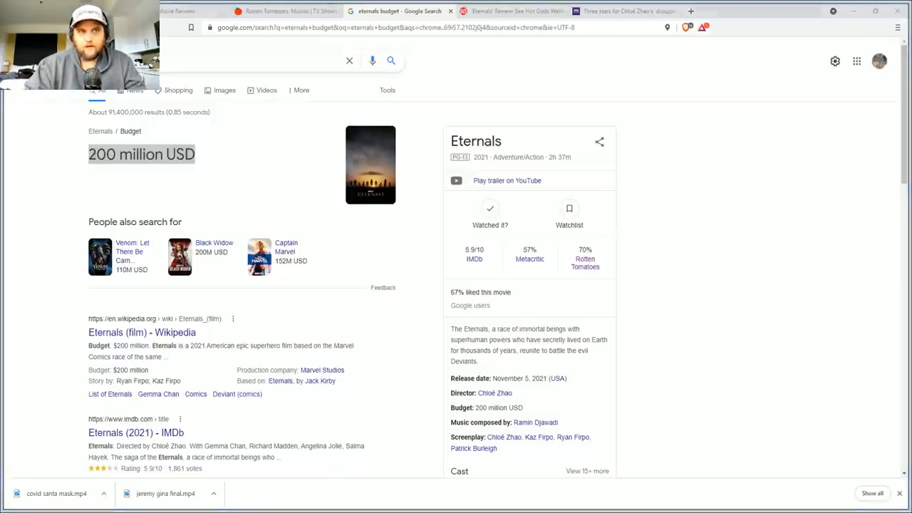
double_click(142, 154)
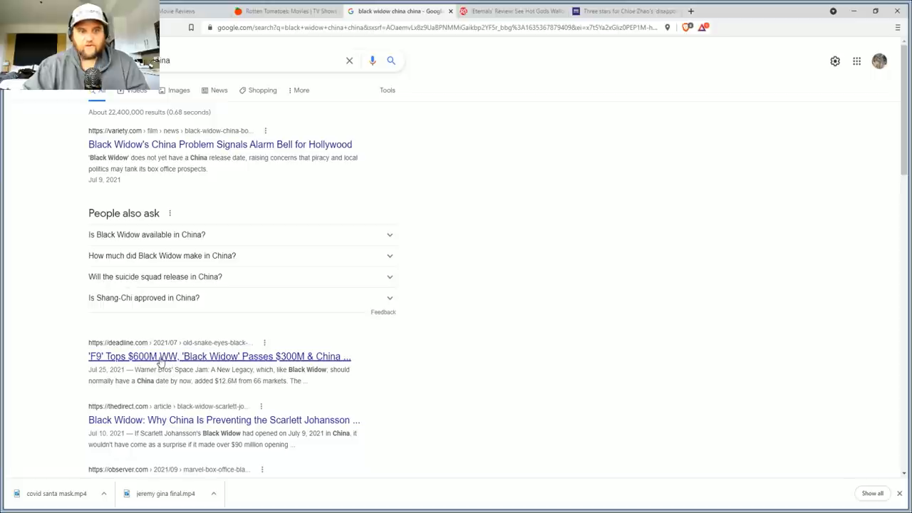
mouse_move(330, 359)
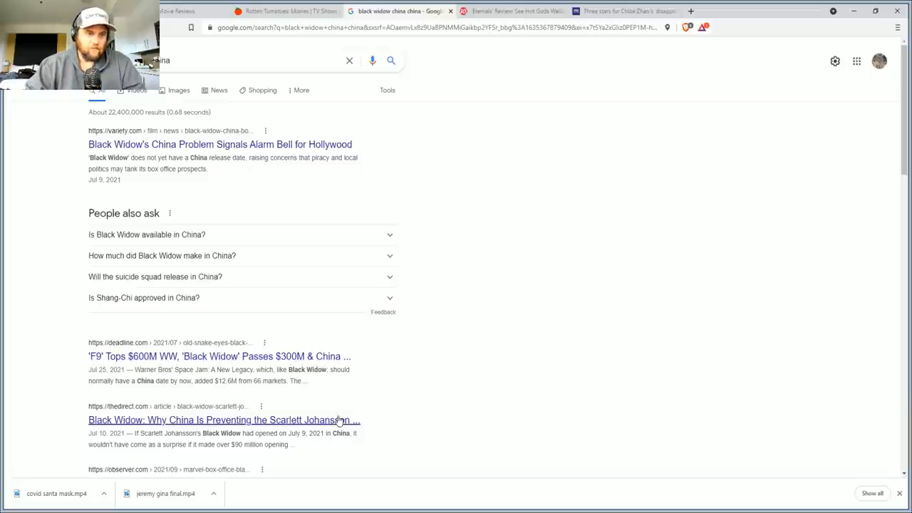
Open The Direct's Black Widow China article, skim to its August release section, and return to the headline.
left_click(224, 419)
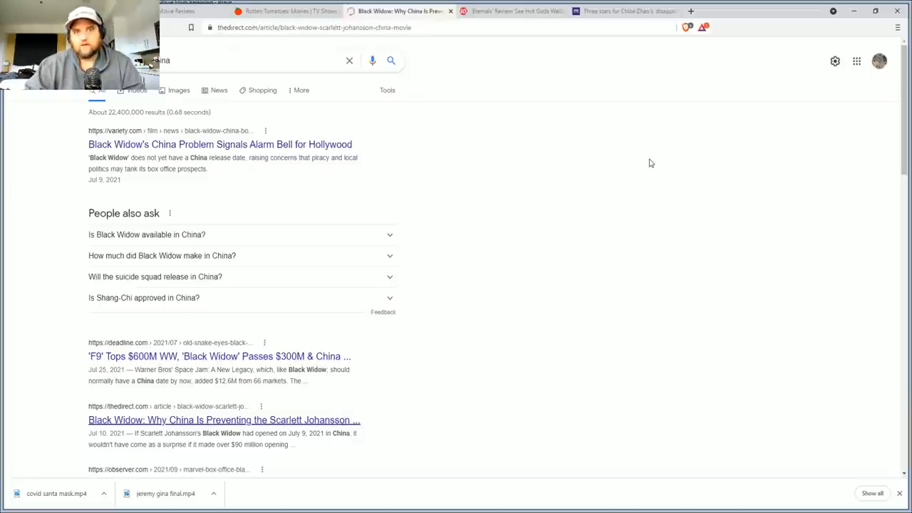
left_click(223, 419)
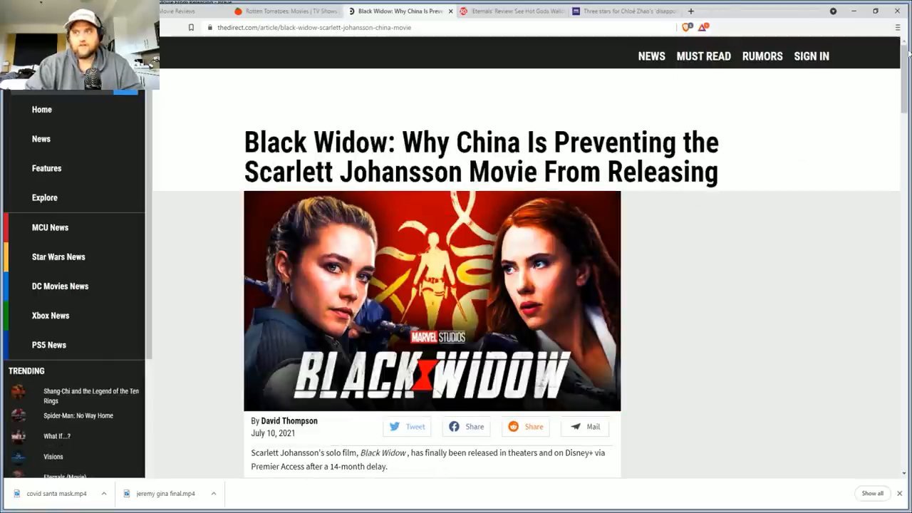
scroll("down", 3)
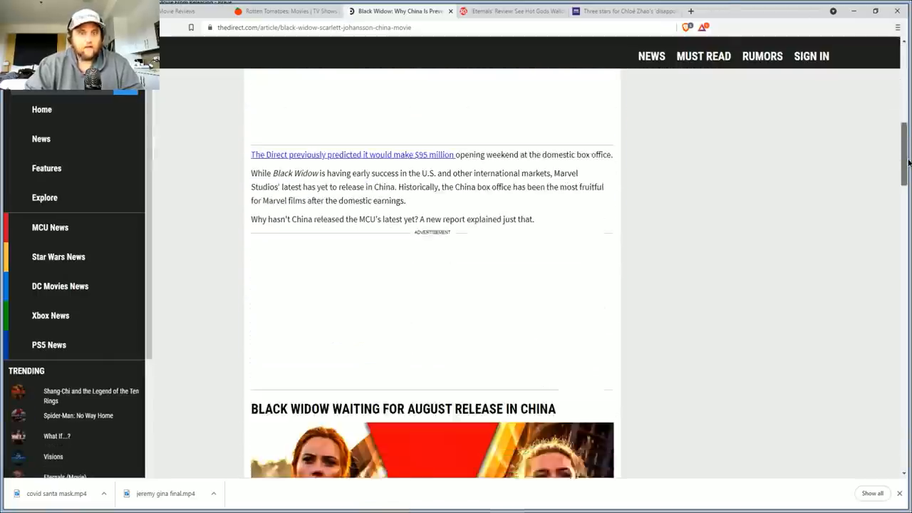
scroll("down", 3)
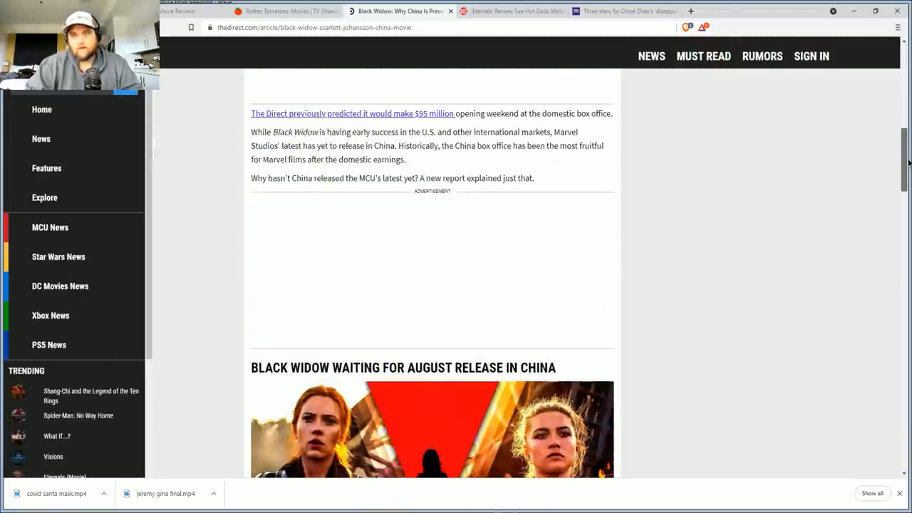
scroll("up", 3)
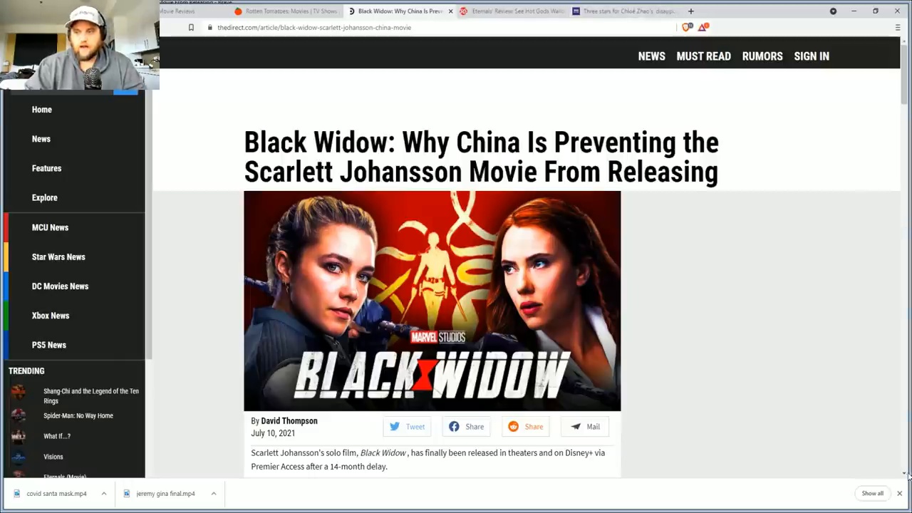
mouse_move(889, 441)
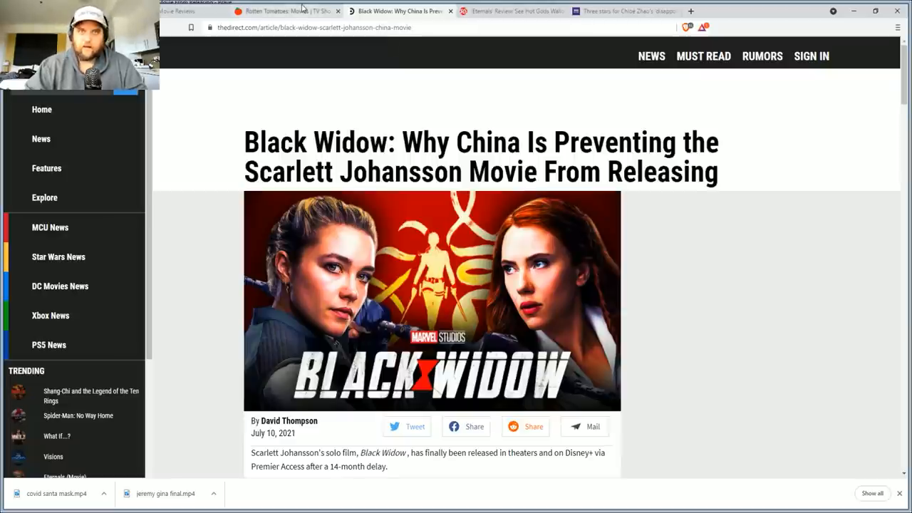
Search for Chloé Zhao to reach Time's article on her censored Oscars win in China.
left_click(282, 12)
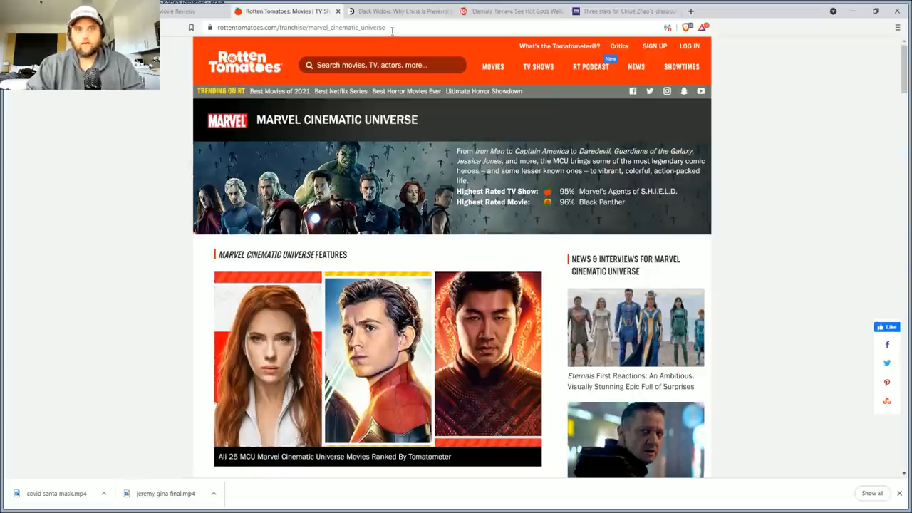
type("chlow")
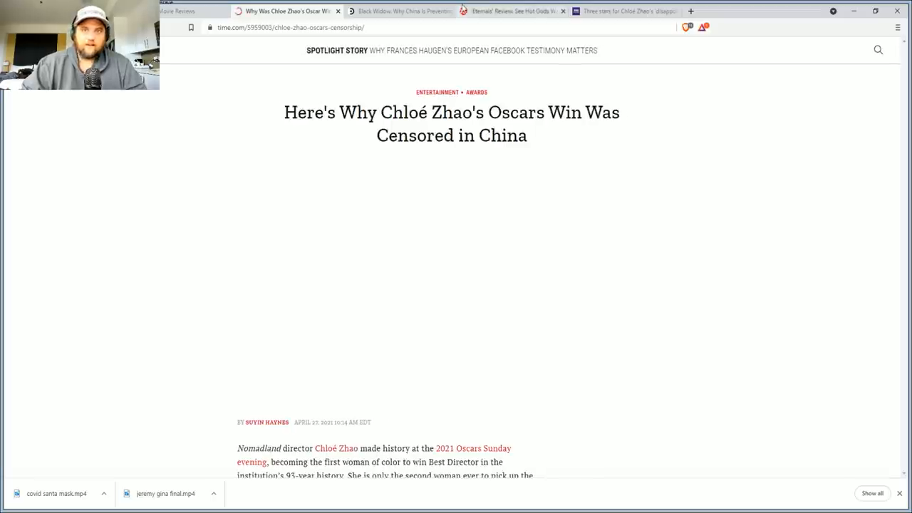
Reach the Eternals Movie Info crediting Chloé Zhao and open the Marvel Cinematic Universe collection page.
scroll("down", 3)
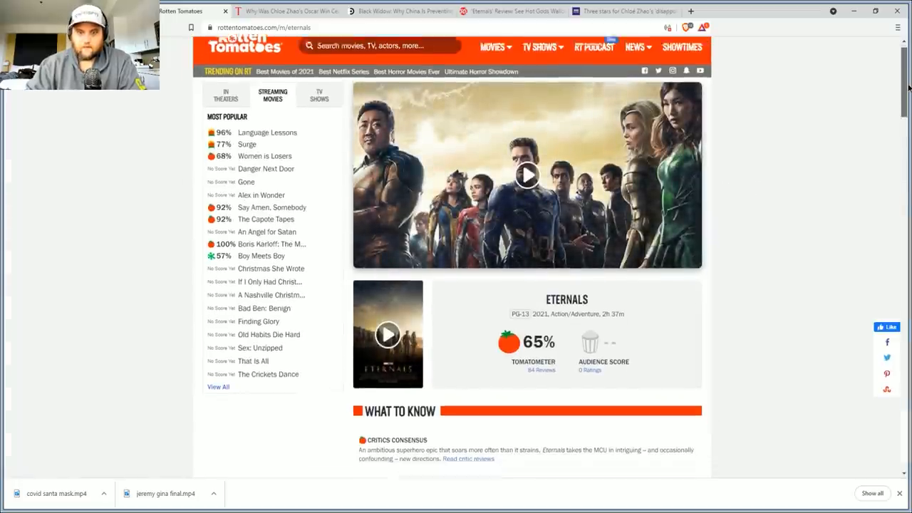
scroll("down", 3)
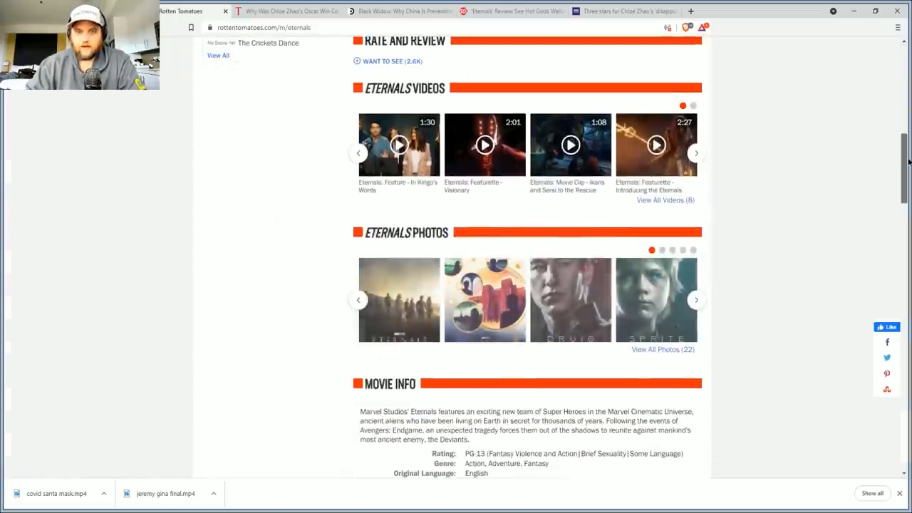
scroll("down", 3)
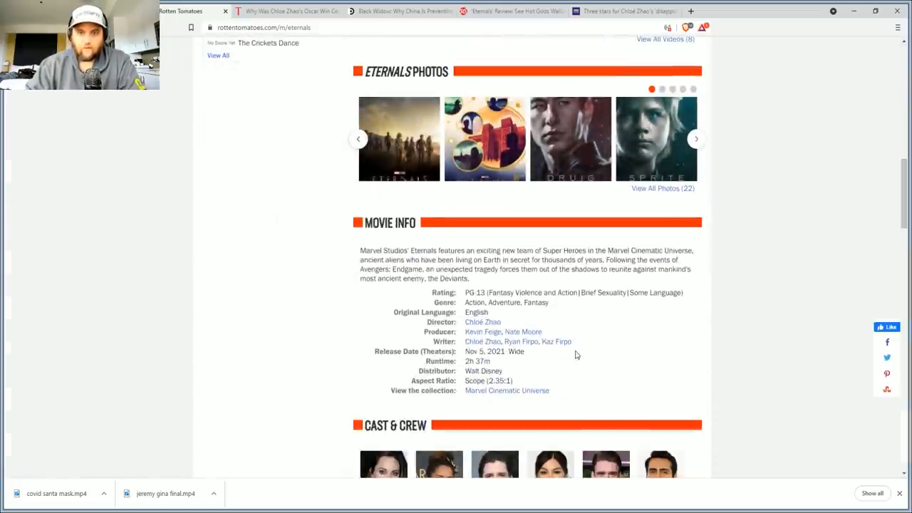
left_click(508, 390)
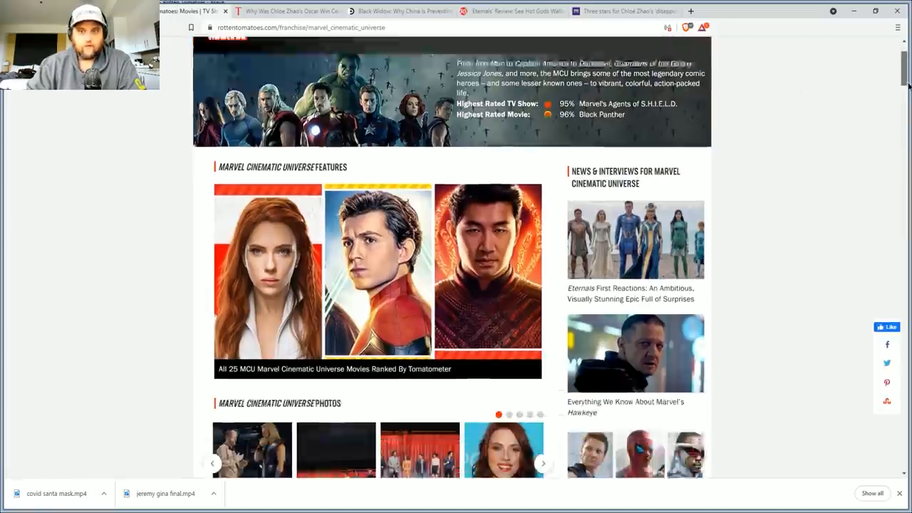
Limit the MCU franchise list to movies only and start reading each film's Tomatometer score.
scroll("down", 3)
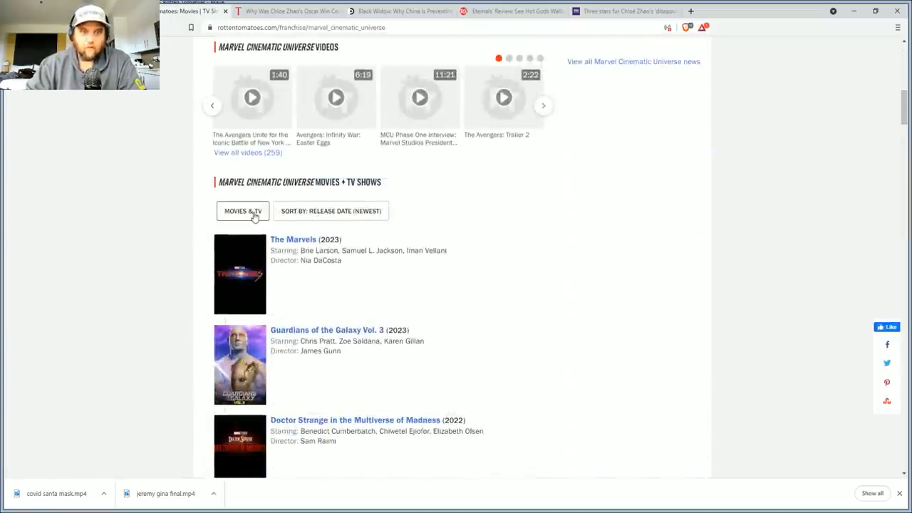
left_click(242, 211)
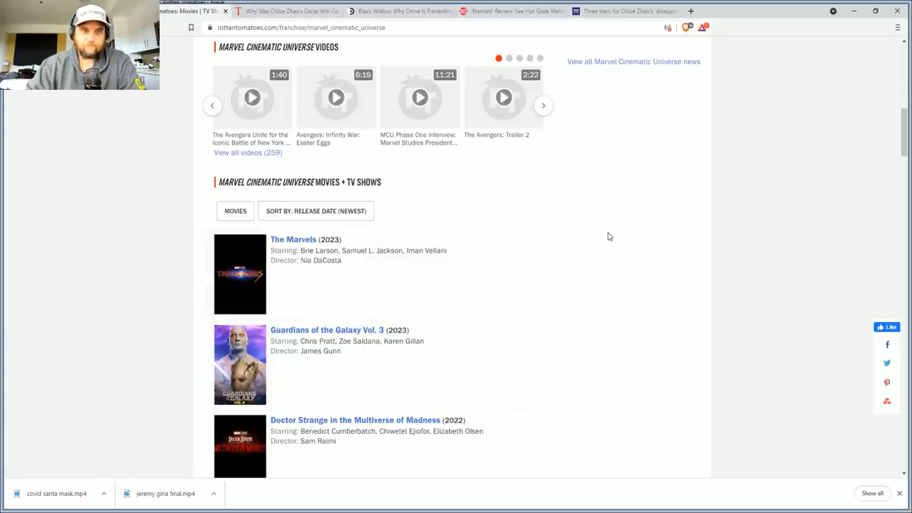
scroll("down", 3)
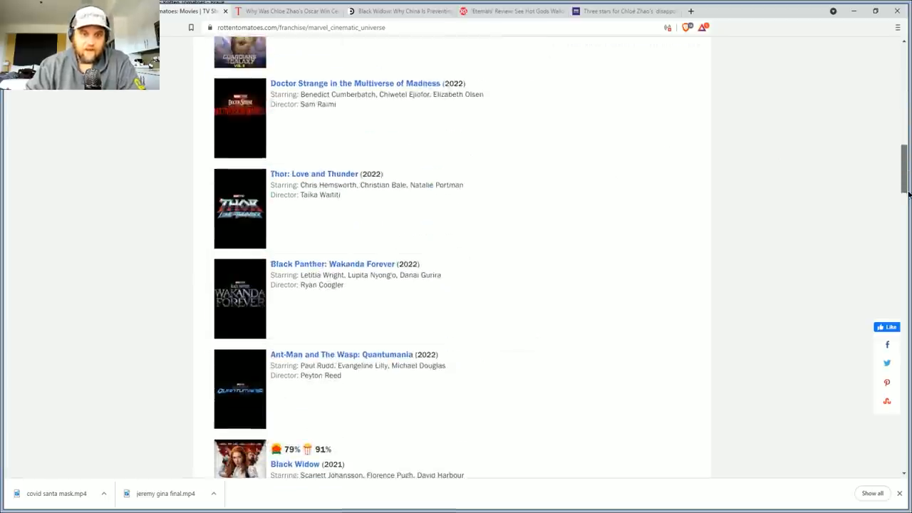
scroll("down", 3)
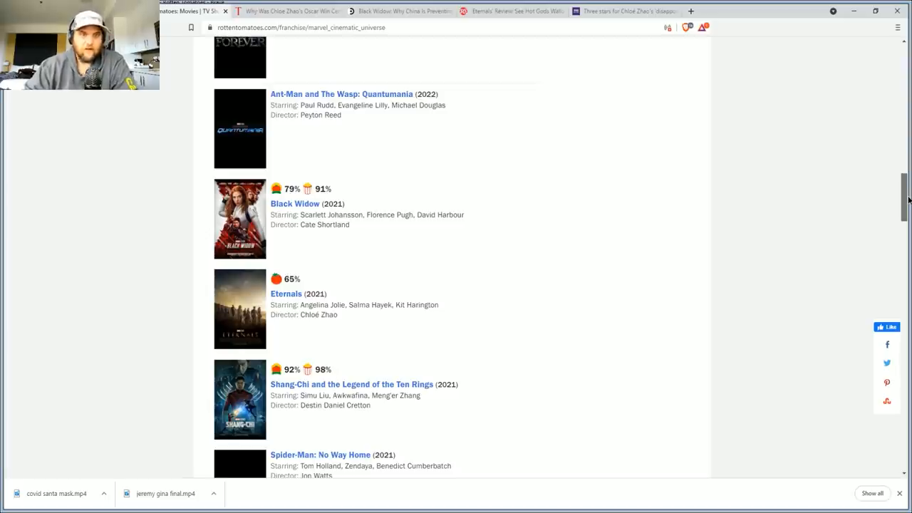
scroll("down", 3)
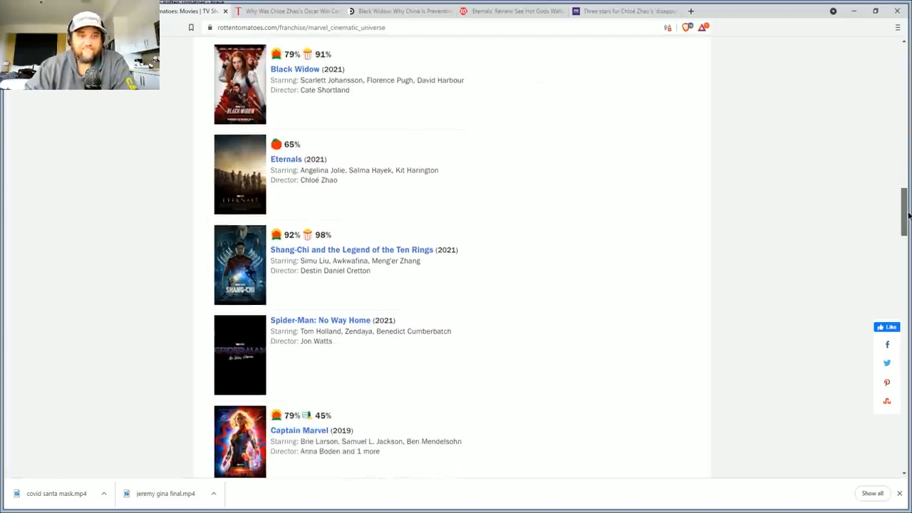
scroll("down", 3)
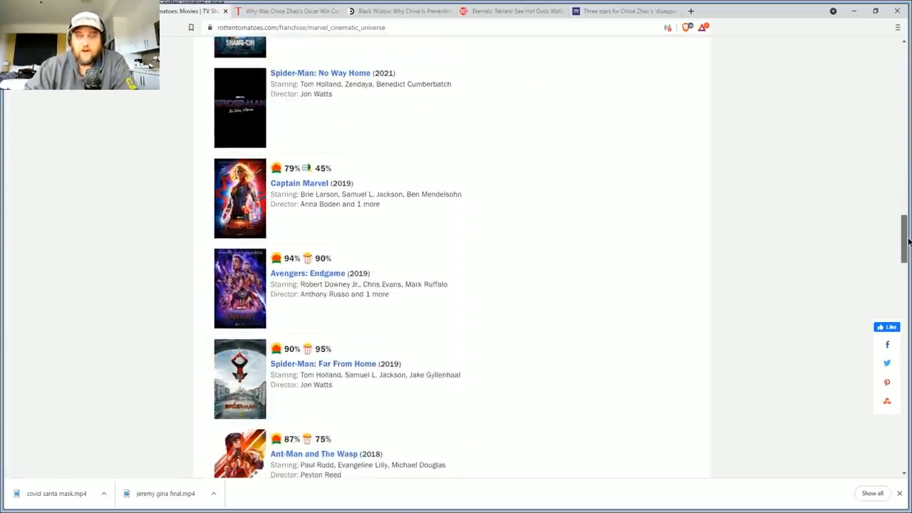
scroll("down", 3)
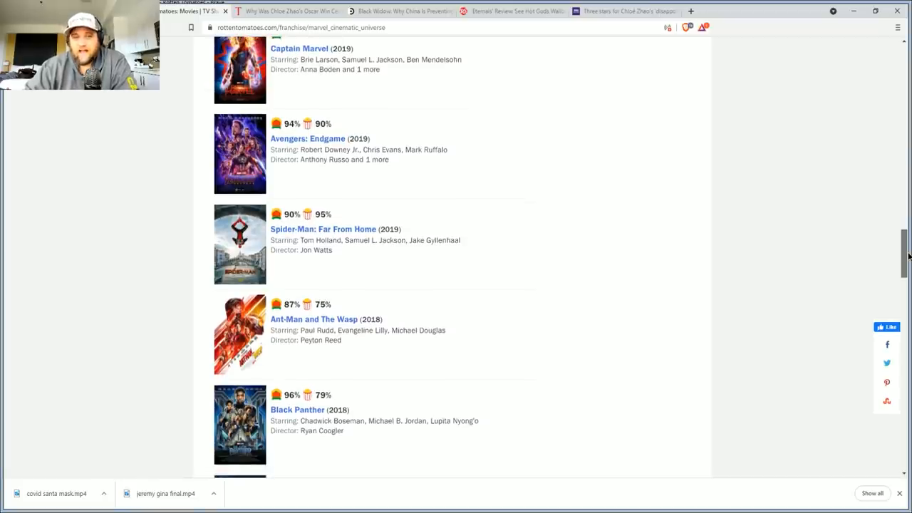
Continue down the MCU movie scores to Iron Man, then return up to Eternals' 65% entry.
scroll("down", 3)
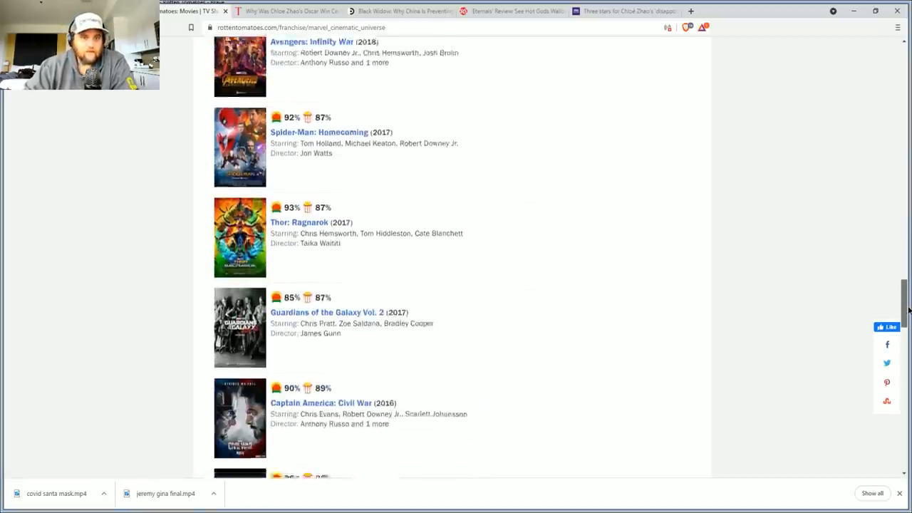
scroll("down", 3)
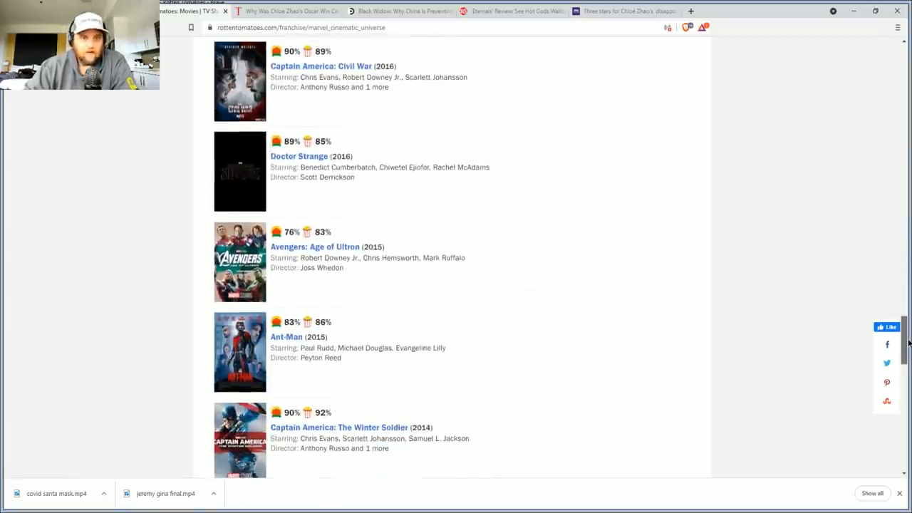
scroll("down", 3)
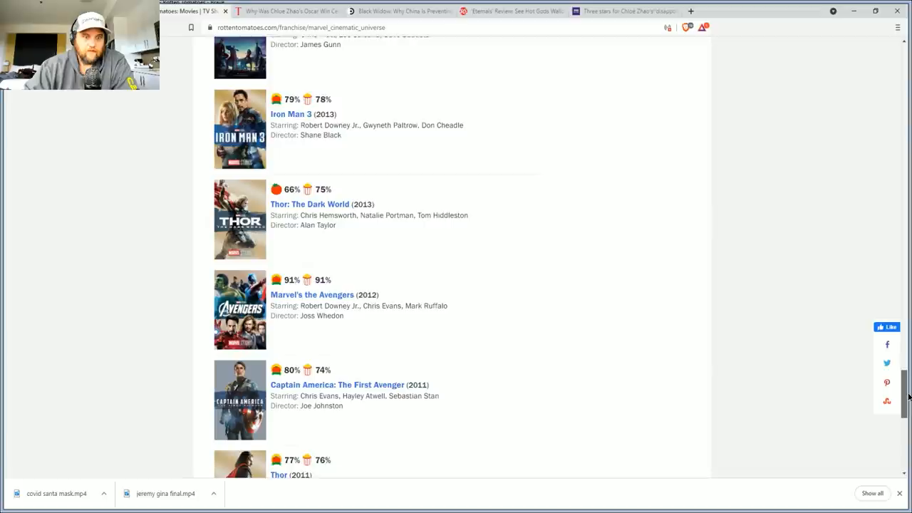
scroll("down", 3)
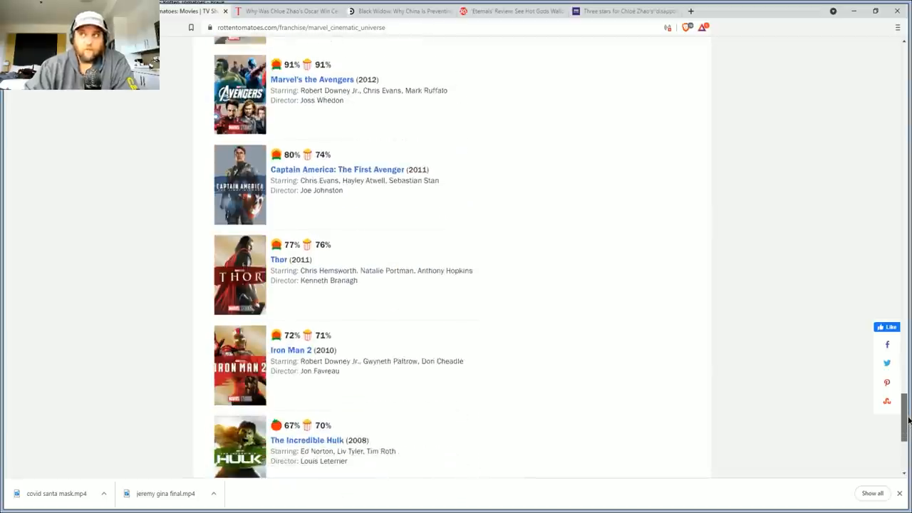
scroll("down", 3)
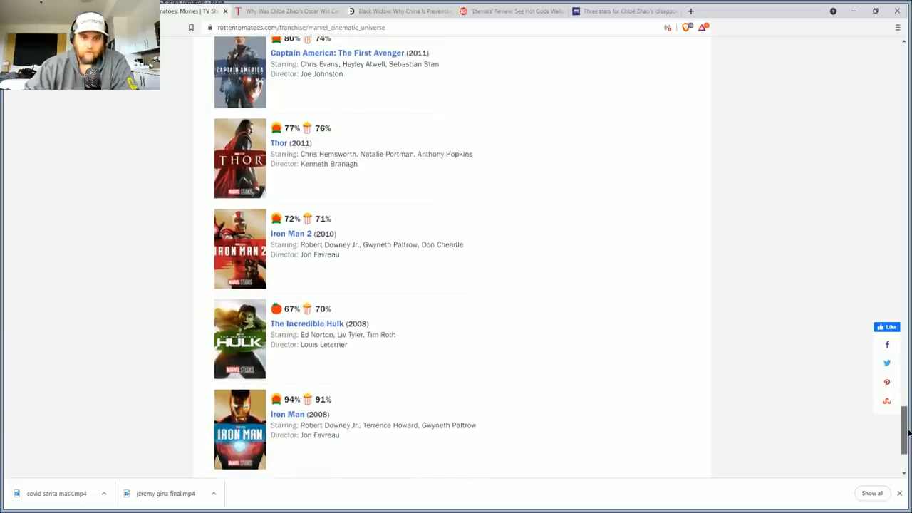
scroll("up", 3)
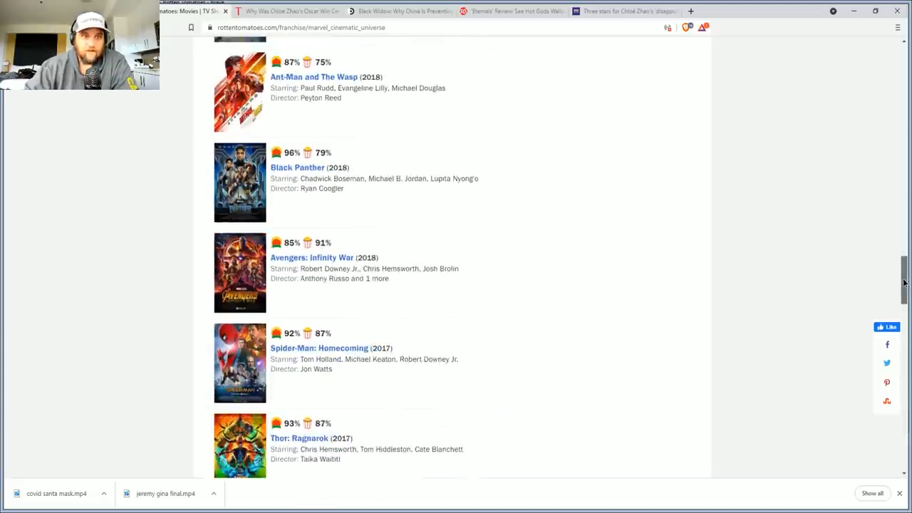
scroll("down", 3)
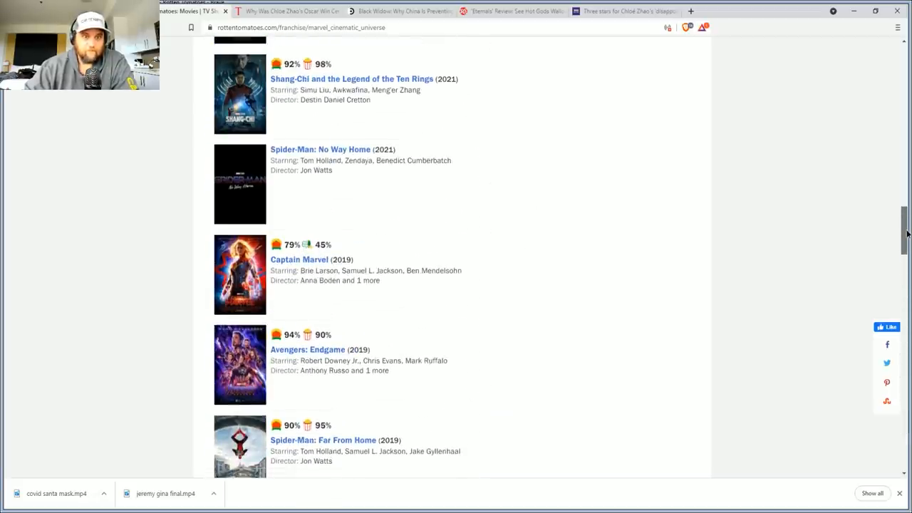
scroll("up", 3)
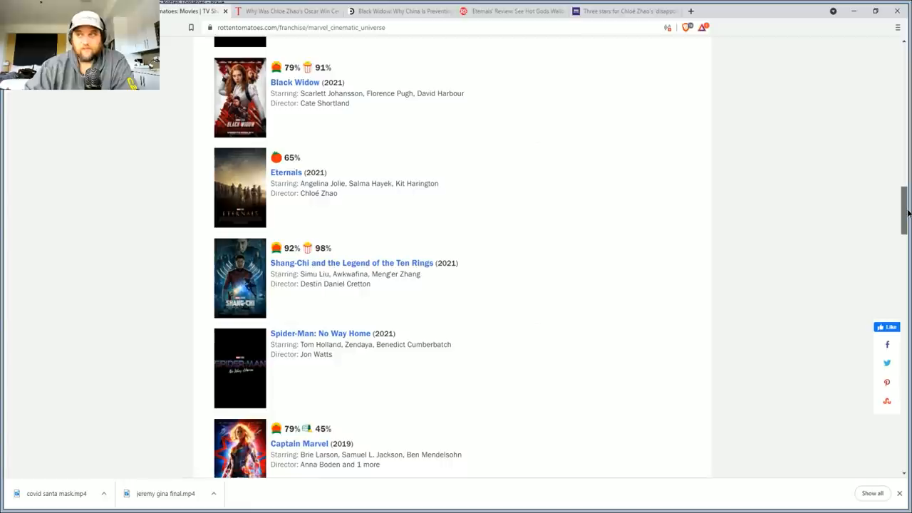